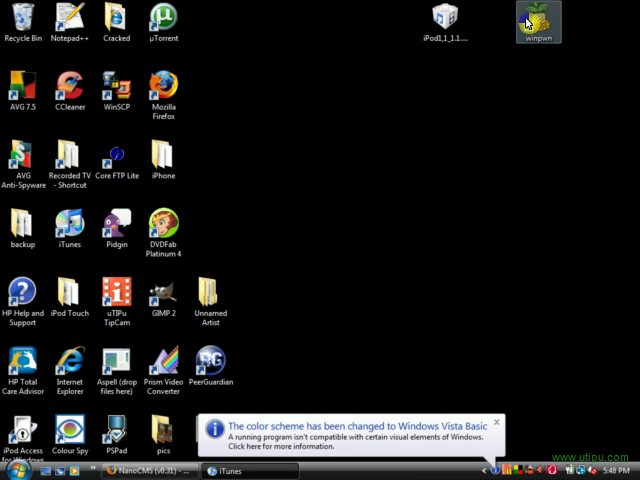
- Launch winpwn 1.0 RC1 from its desktop icon
double_click(538, 20)
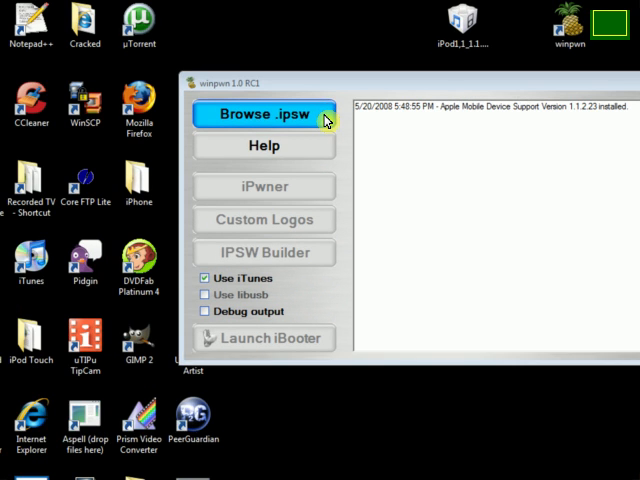
- Load the iPod1,1_1.1.4_4A102_Restore firmware from the Desktop into winpwn
click(265, 114)
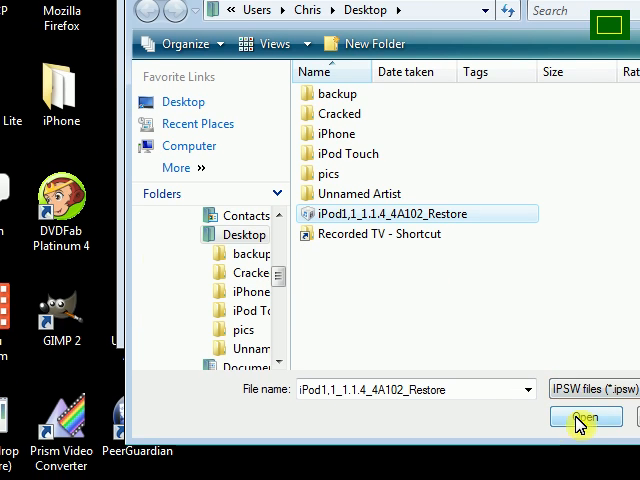
click(586, 416)
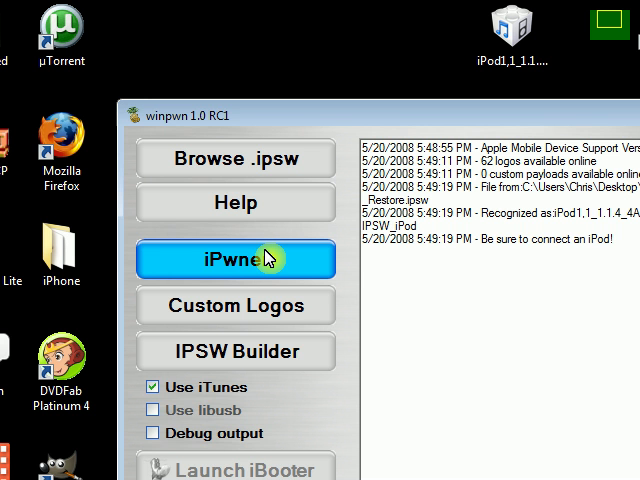
mouse_move(405, 272)
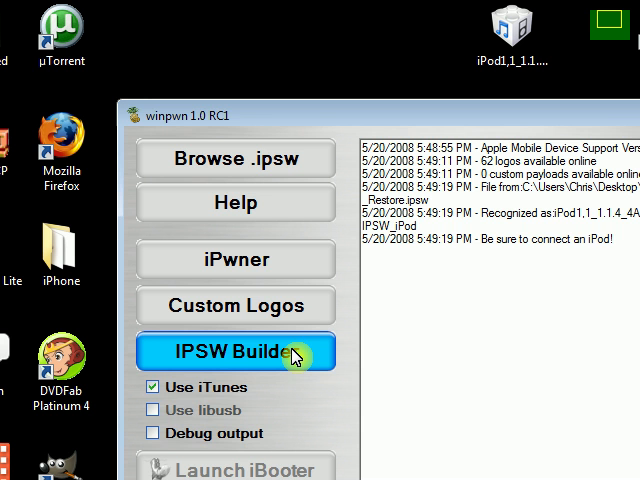
- In IPSW Builder, expand the System category and remove the queued application
click(236, 352)
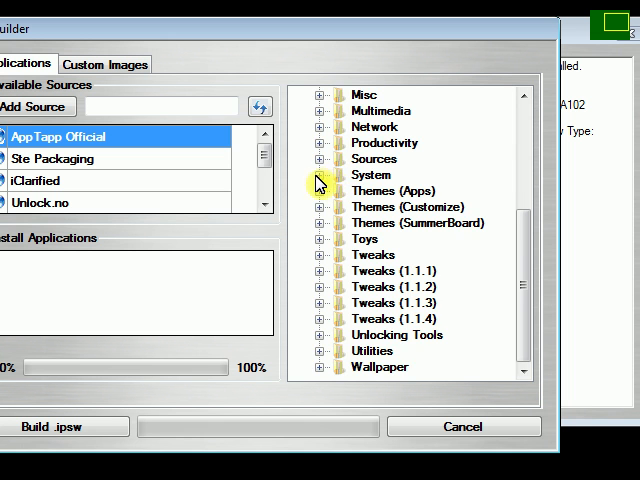
click(320, 175)
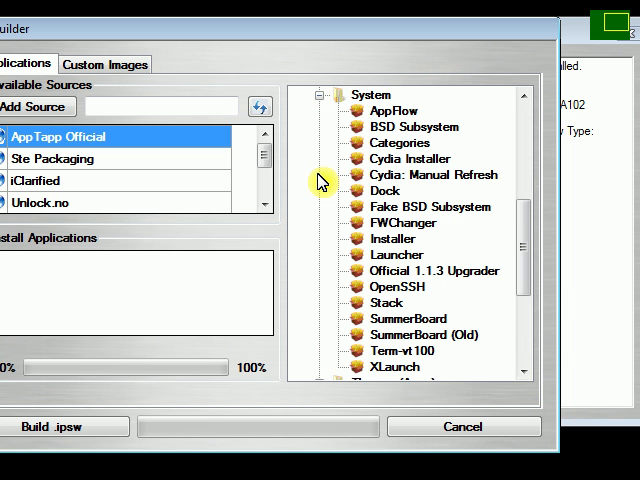
mouse_move(400, 300)
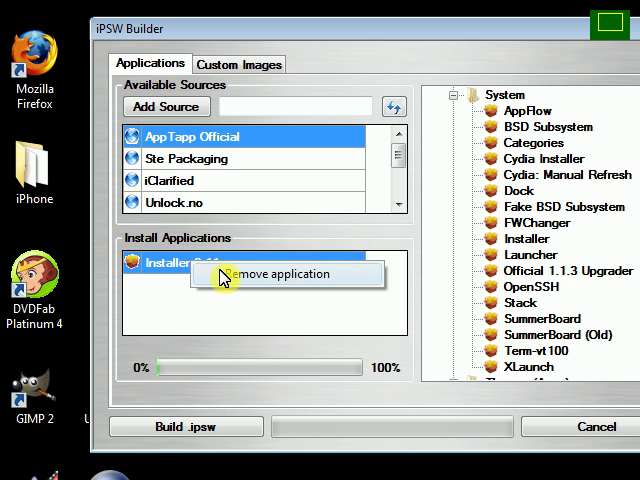
click(282, 274)
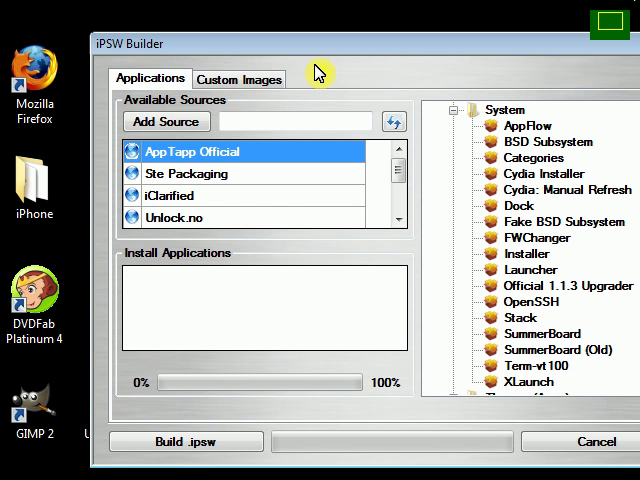
- Enable Use Custom Pictures under Custom Images, cancelling the local boot-logo file picker
click(237, 79)
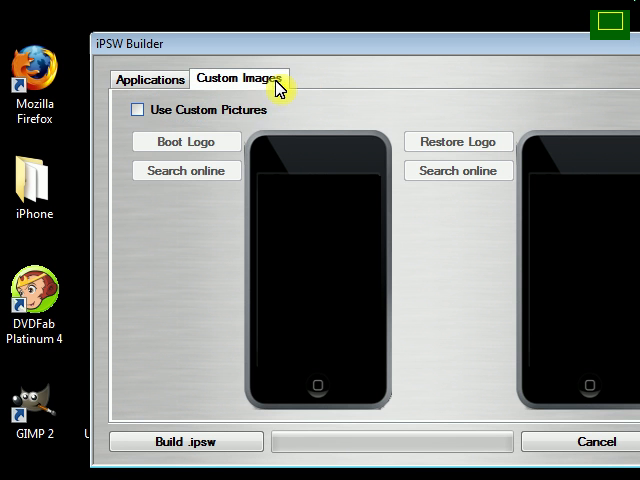
click(137, 109)
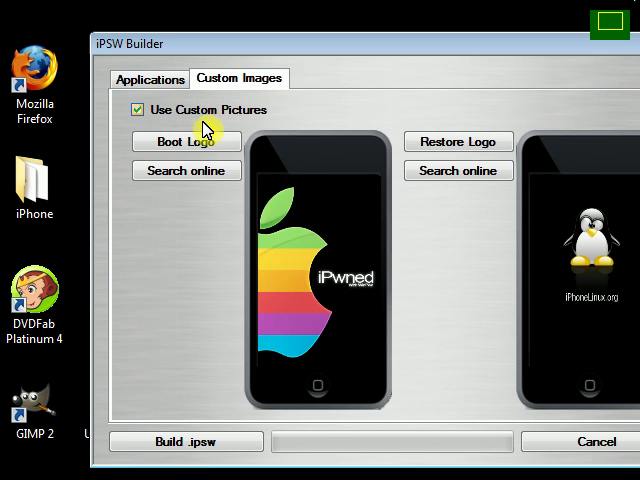
mouse_move(510, 183)
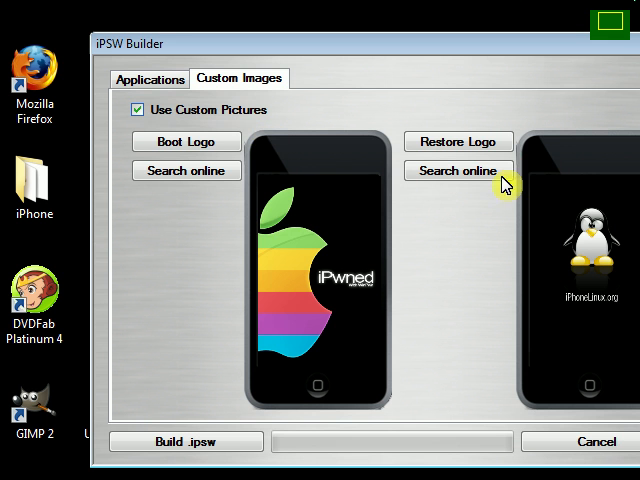
mouse_move(186, 142)
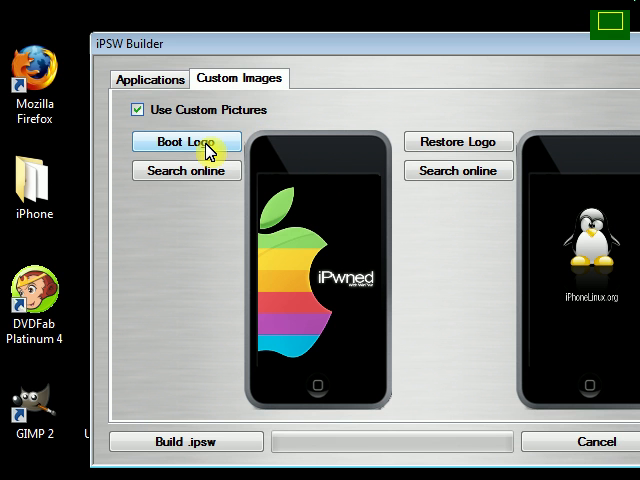
click(186, 141)
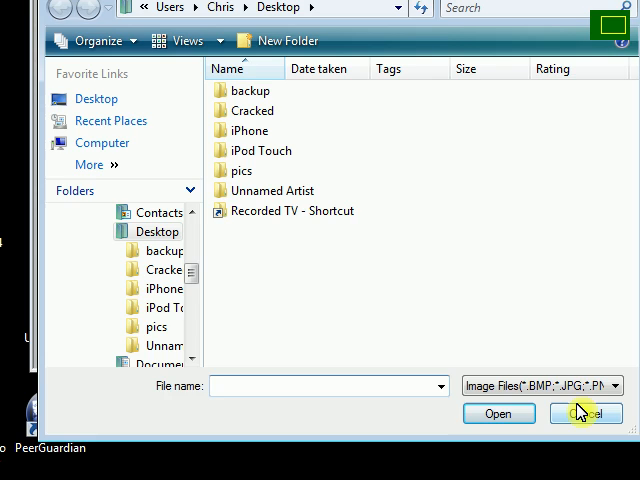
click(578, 413)
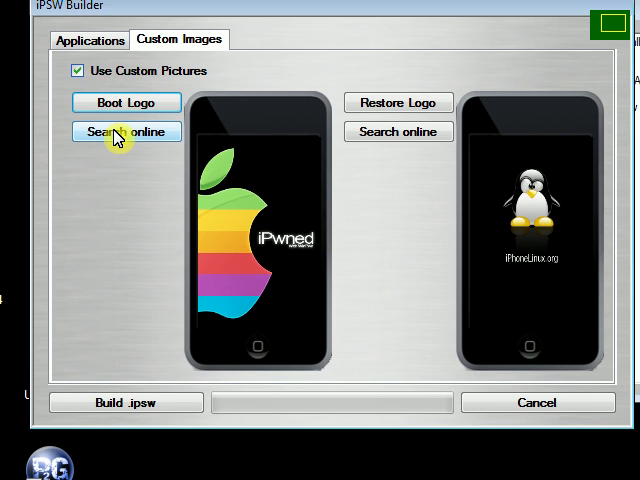
- Pick an online boot logo from the gallery of 60, which fails as too large (100kB)
click(124, 131)
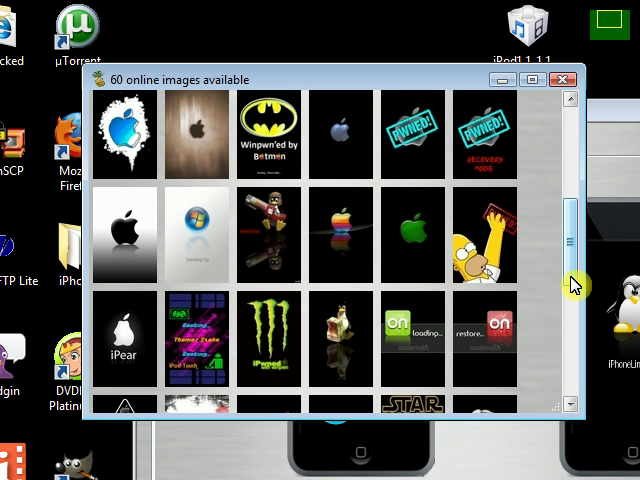
scroll(down, 3)
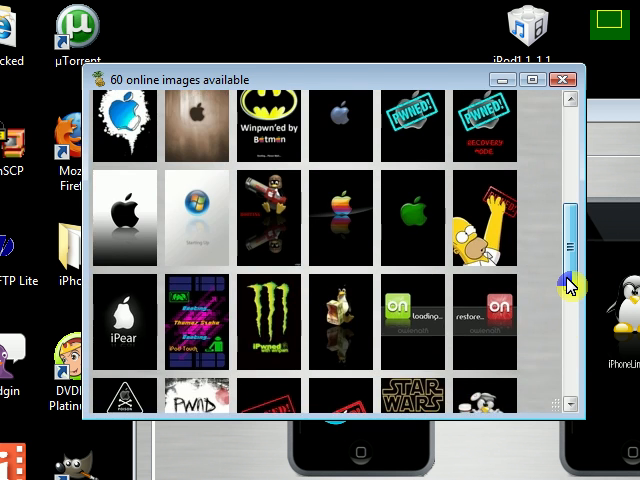
scroll(down, 3)
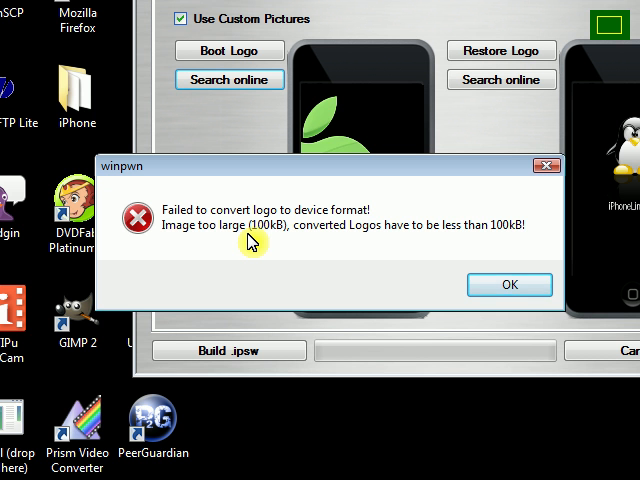
- Dismiss the error, cancel the firmware build and show the Custom Logos window
click(509, 285)
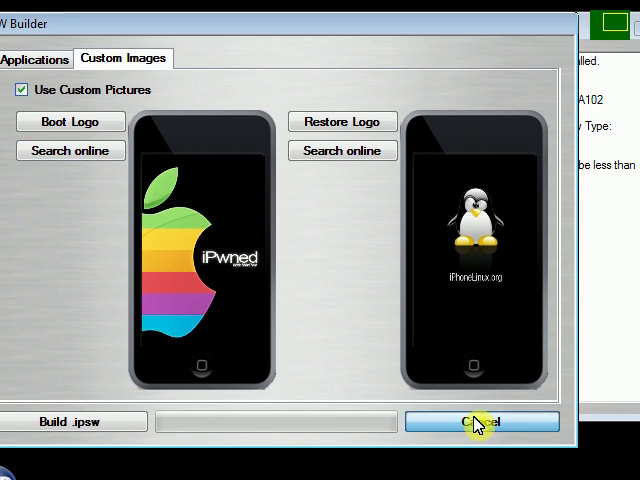
click(480, 421)
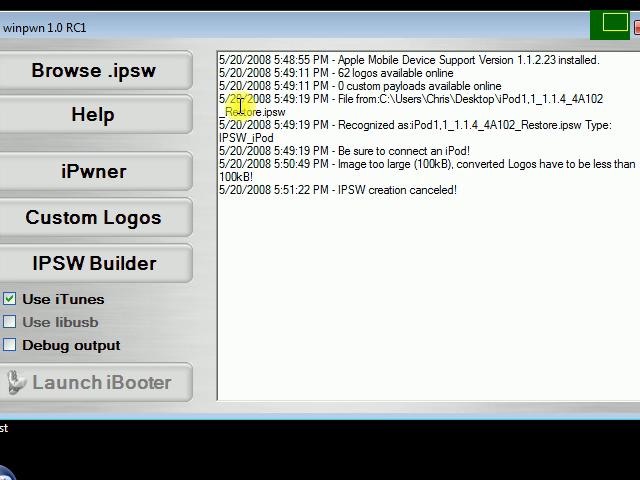
click(98, 217)
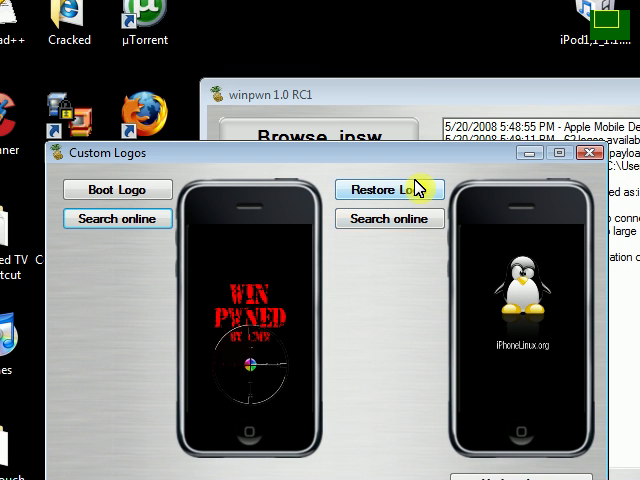
- Choose the online Connect to iTunes image as the restore logo
click(390, 189)
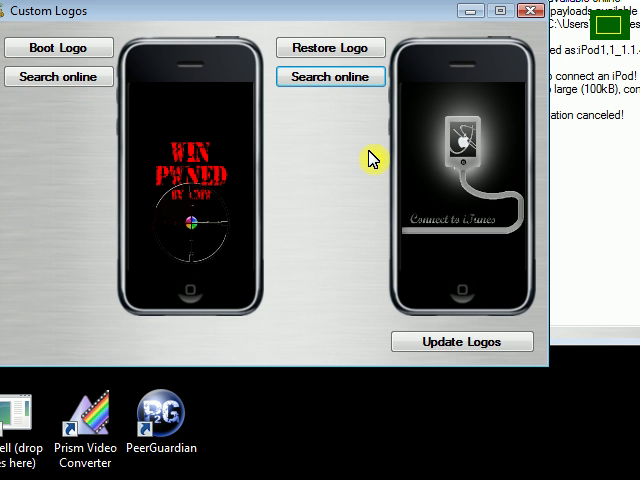
mouse_move(386, 315)
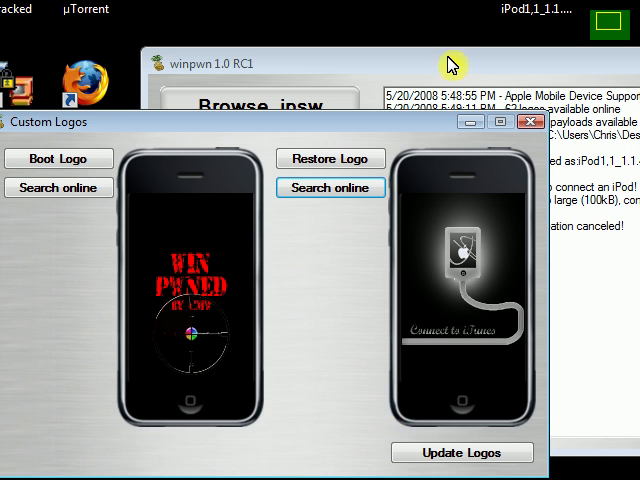
- Close the Custom Logos window, returning to the main winpwn window and log
click(530, 121)
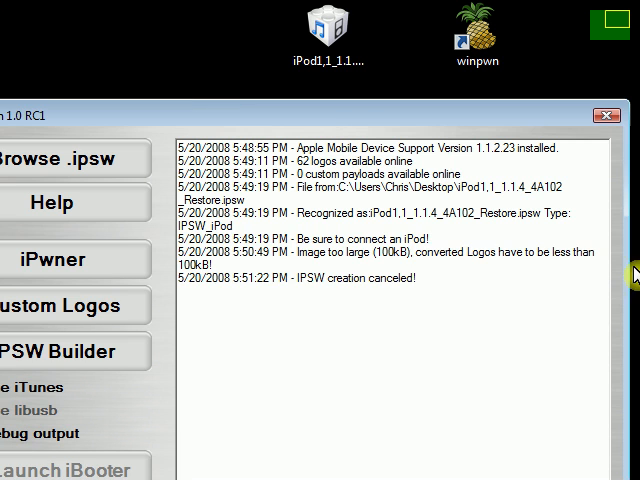
mouse_move(163, 330)
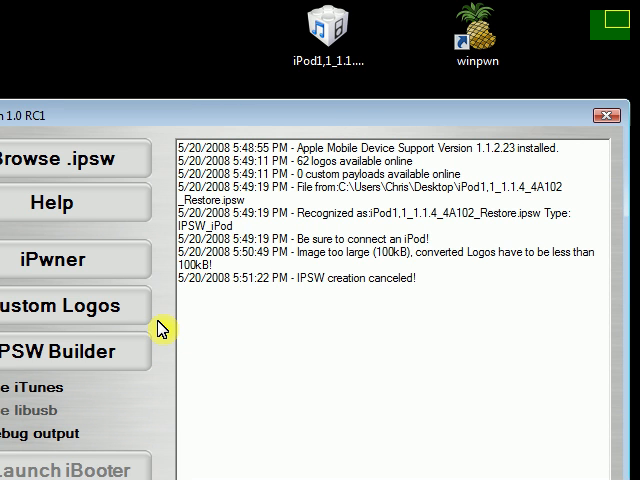
click(62, 260)
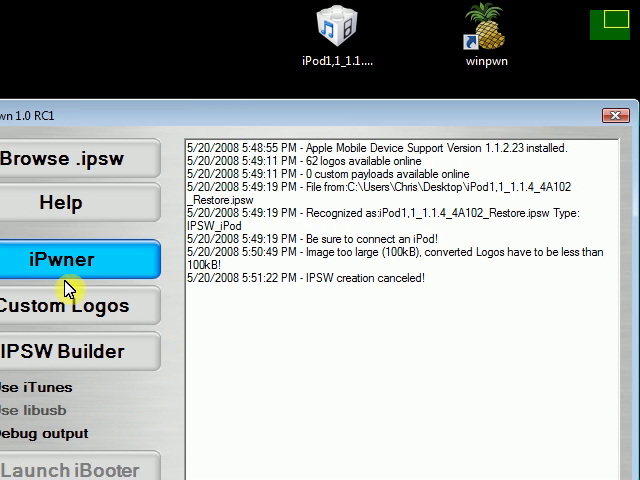